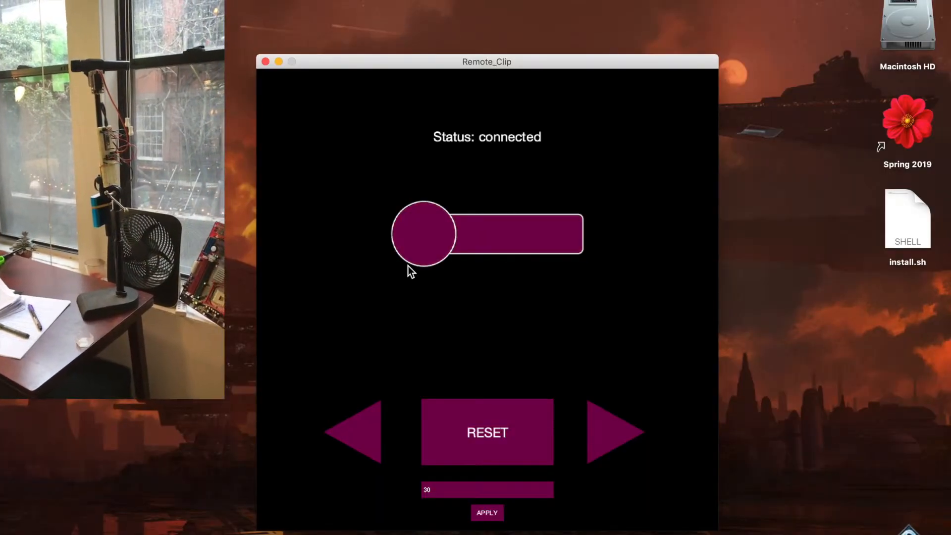
mouse_move(591, 436)
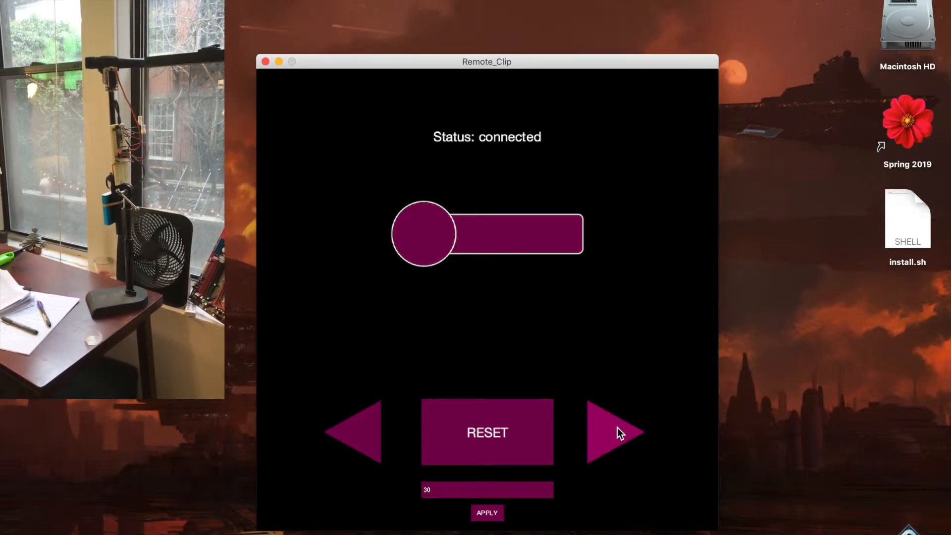
- Rotate the clip arm one step with the right arrow, then reset its angle
click(615, 432)
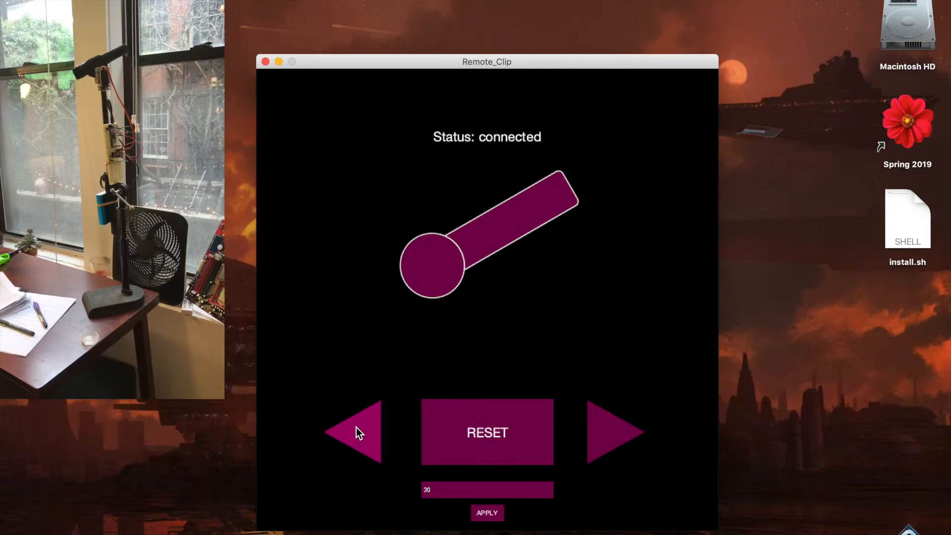
mouse_move(451, 433)
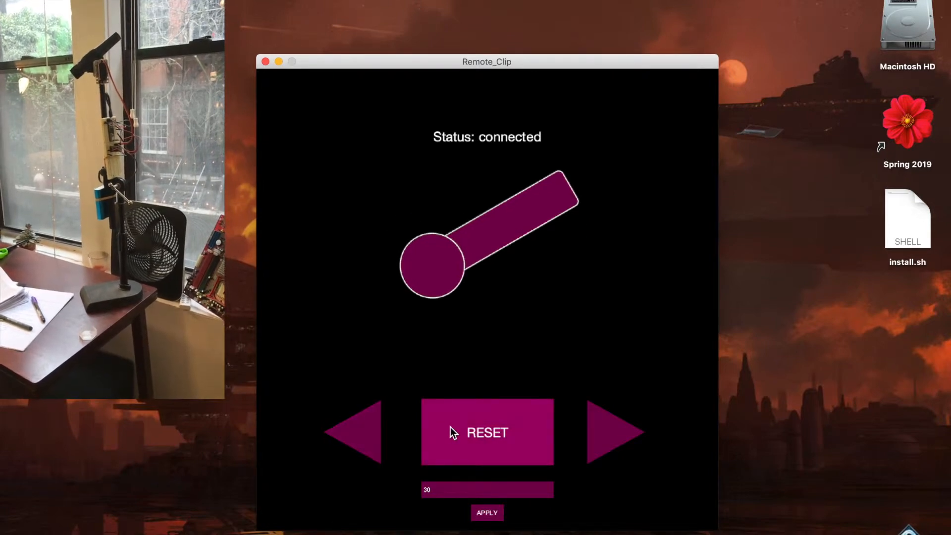
click(487, 432)
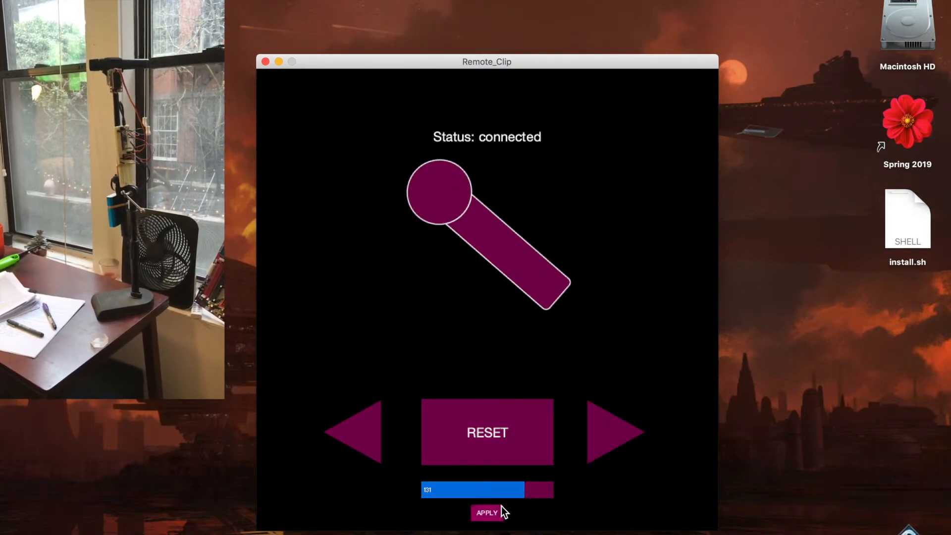
- Apply the 131-degree angle so the clip arm tilts diagonally downward
click(486, 512)
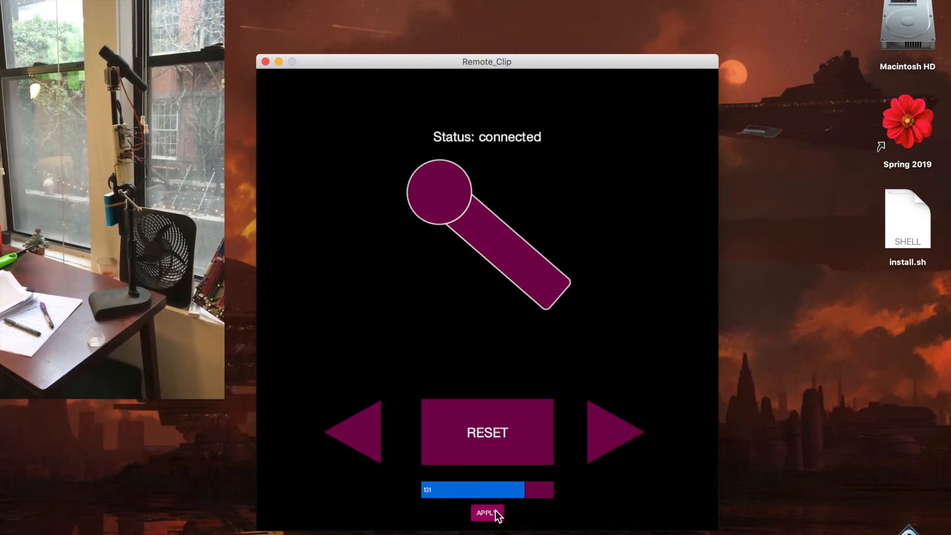